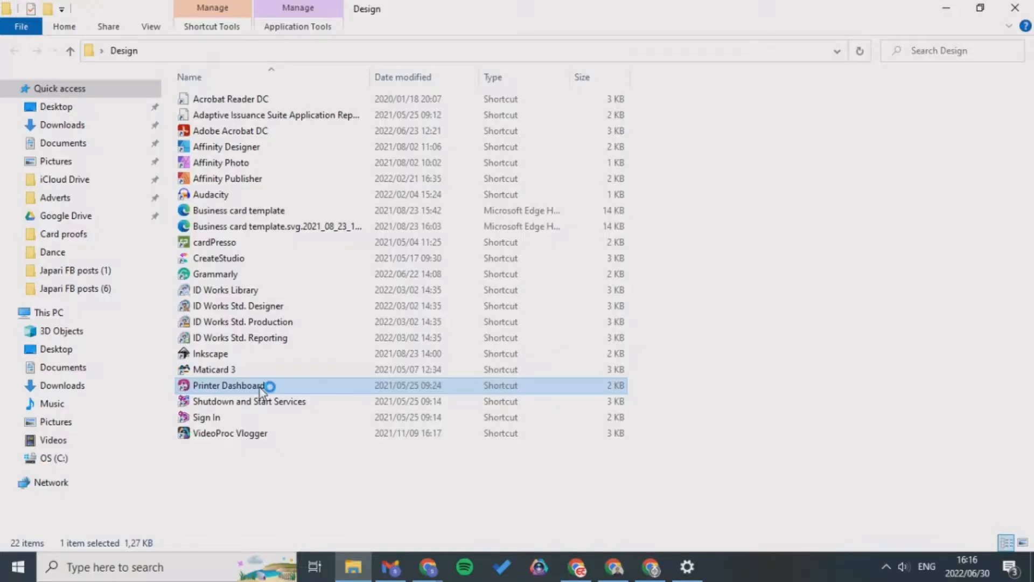
Launch the Printer Dashboard shortcut from the Design folder in the browser
double_click(229, 385)
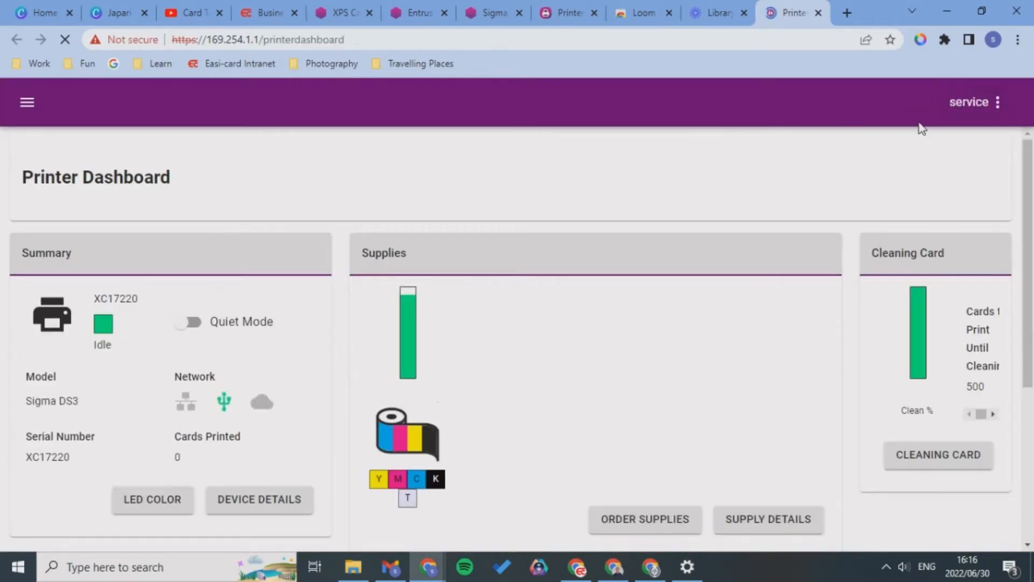
Log out of the service account from the top-right account menu
left_click(997, 102)
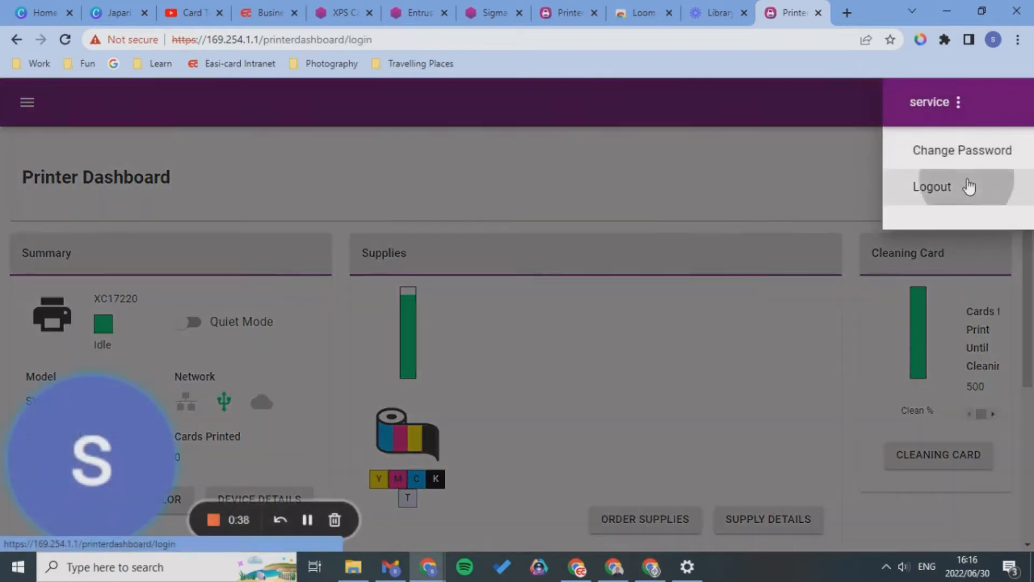
left_click(931, 186)
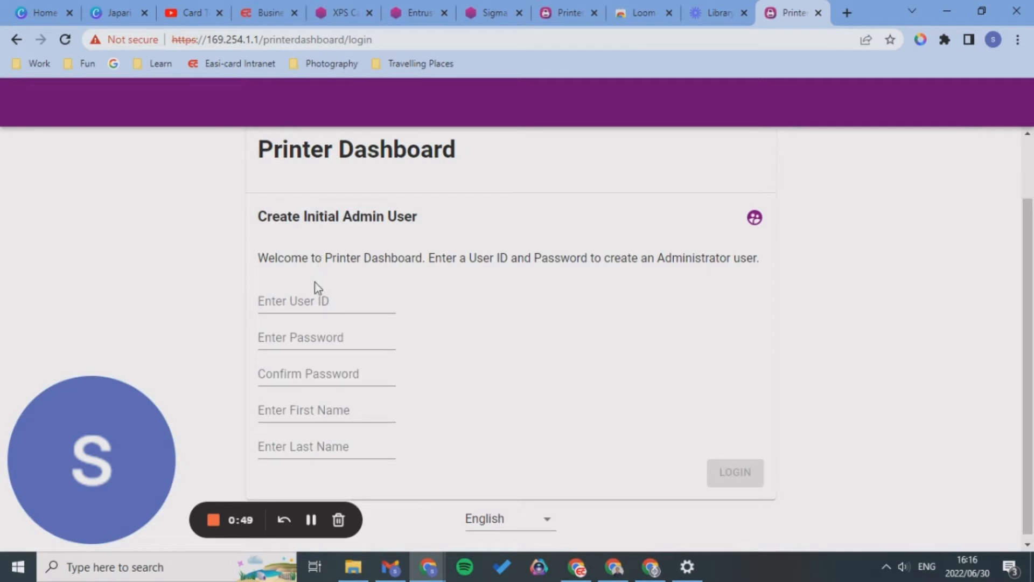
Log in as the Service account with its password
left_click_drag(301, 257, 449, 257)
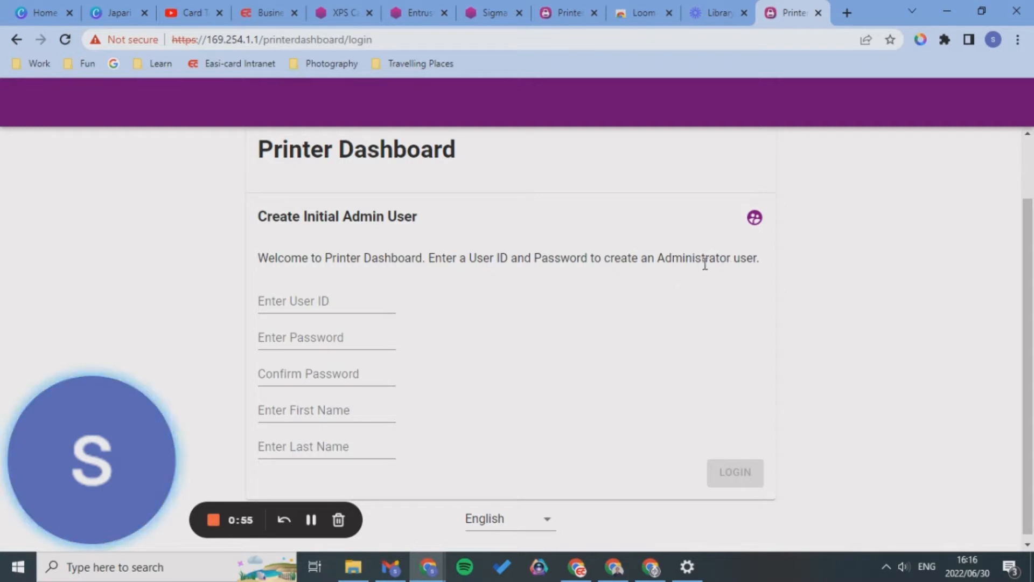
mouse_move(445, 348)
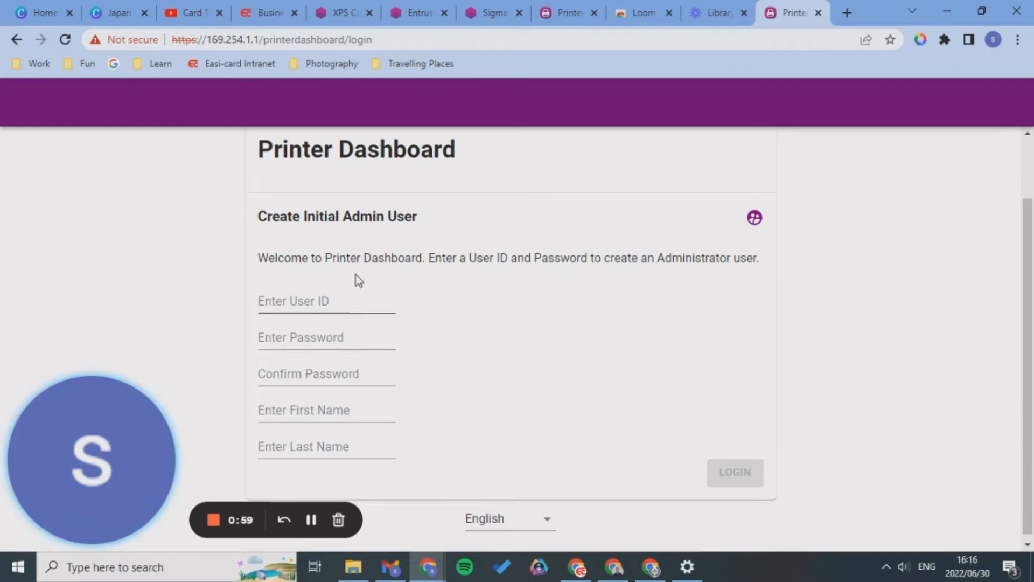
left_click(326, 409)
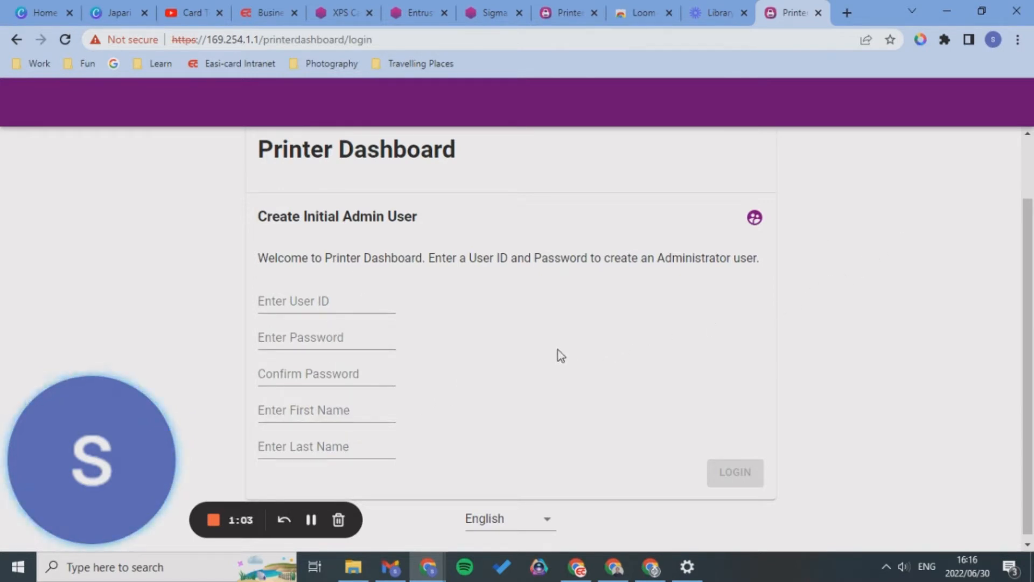
mouse_move(754, 217)
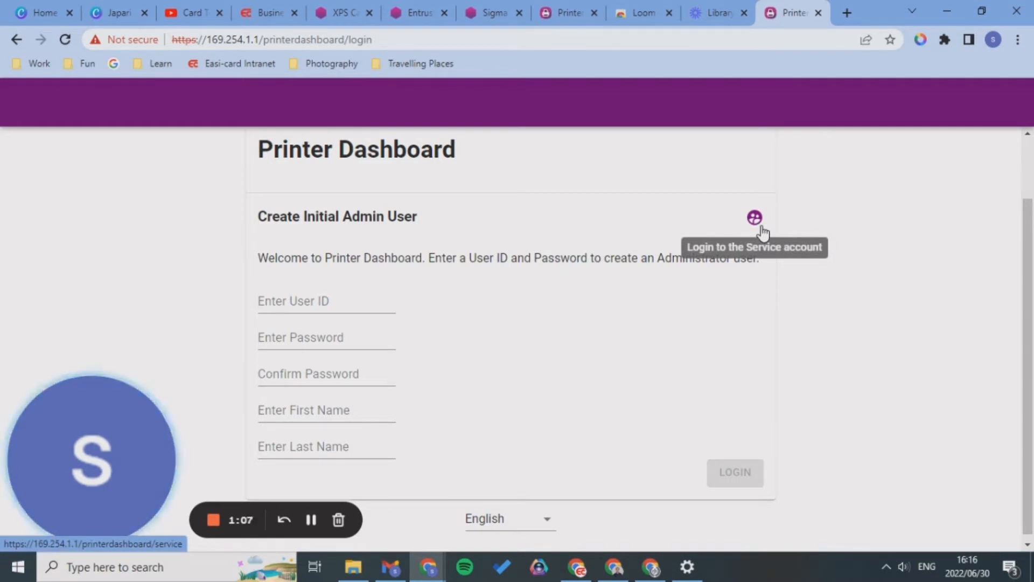
left_click(754, 217)
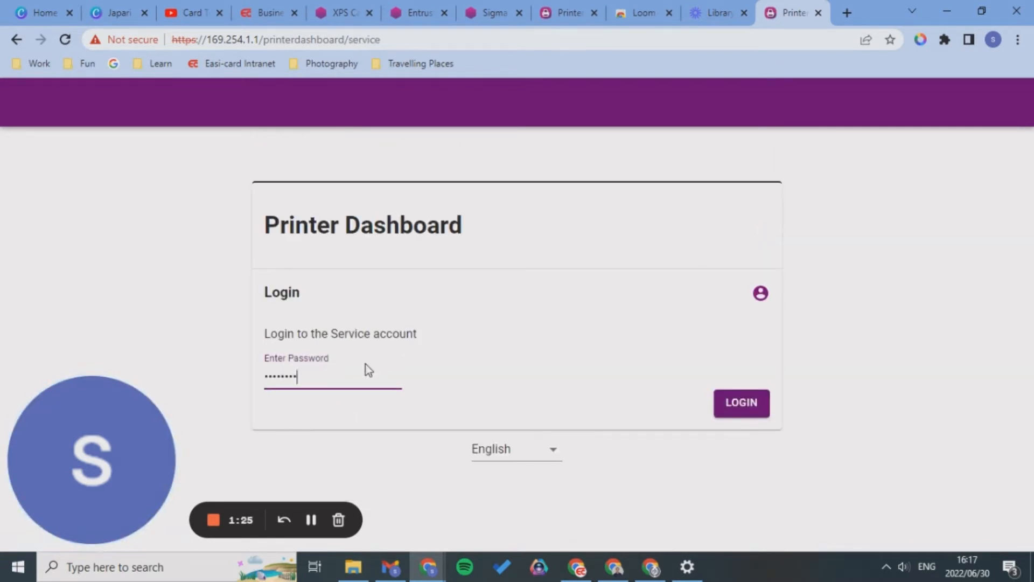
type("•••••")
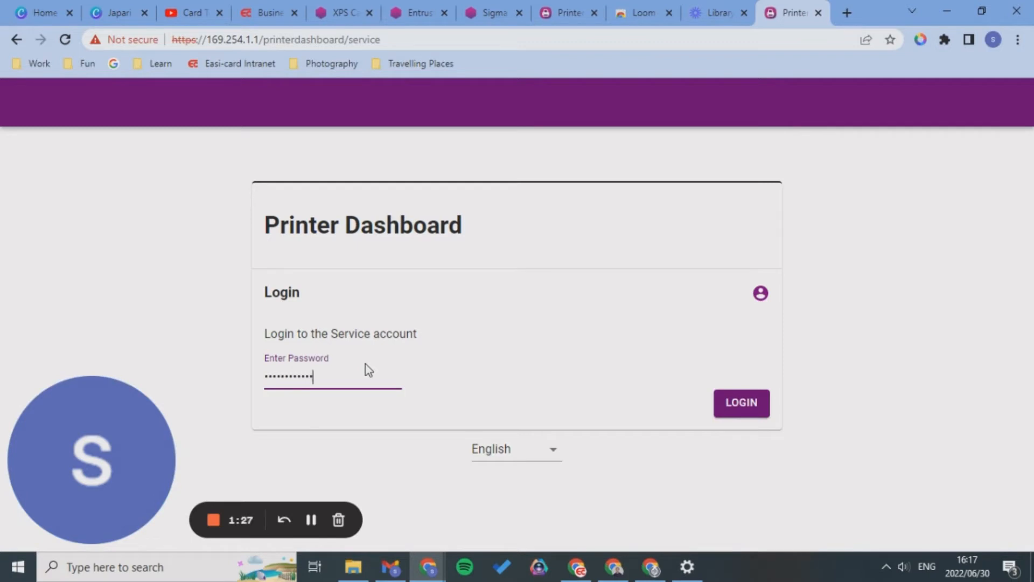
left_click(741, 402)
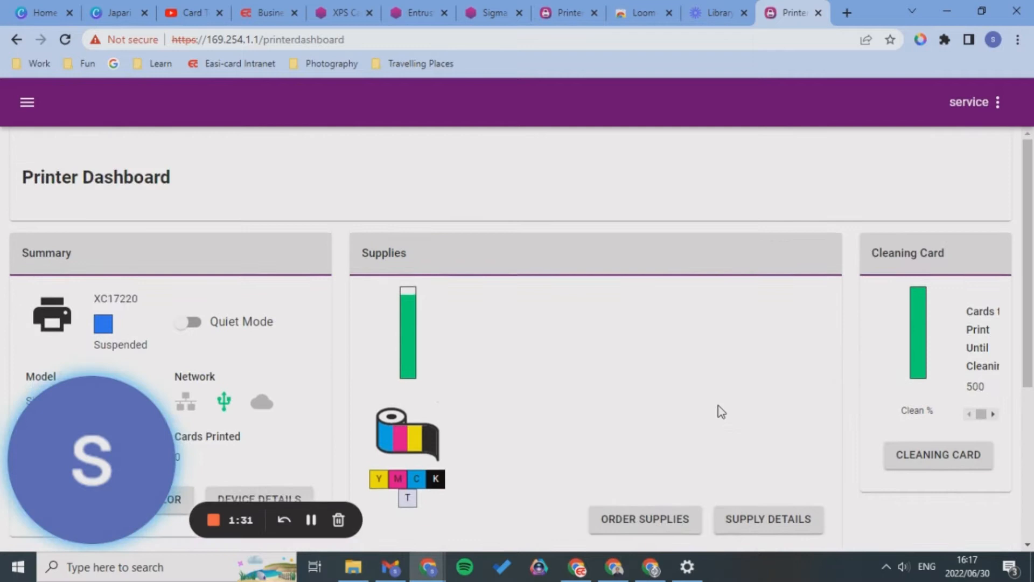
mouse_move(852, 329)
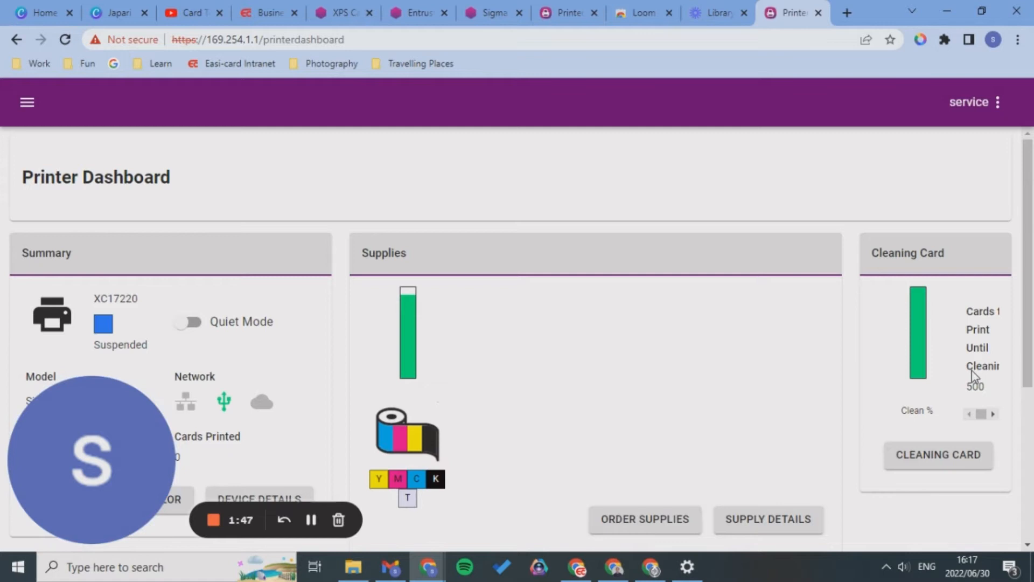
scroll("down", 3)
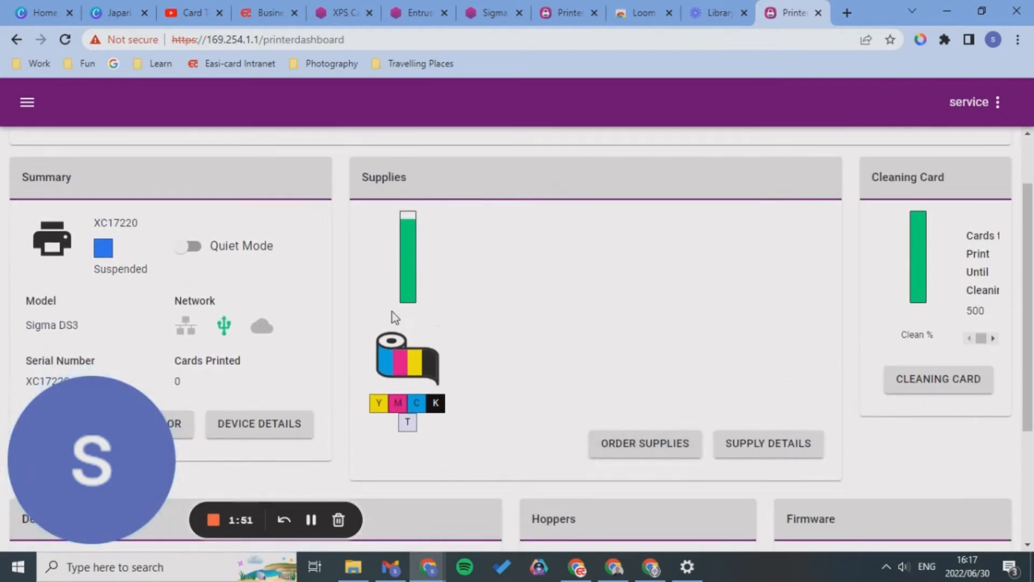
mouse_move(600, 429)
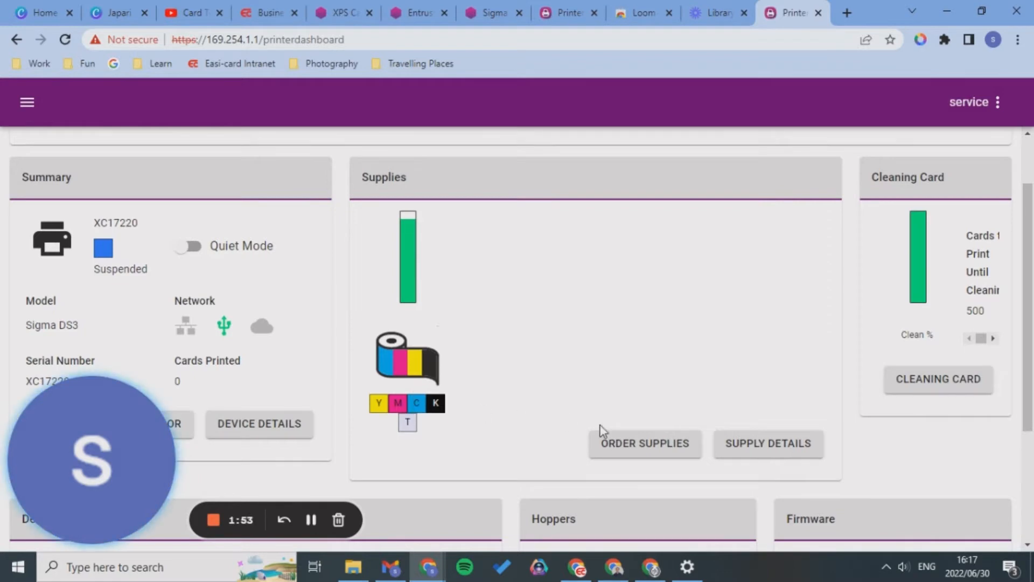
Check the YMCKT ribbon's supply details (92% level), then return to the overview
left_click(767, 443)
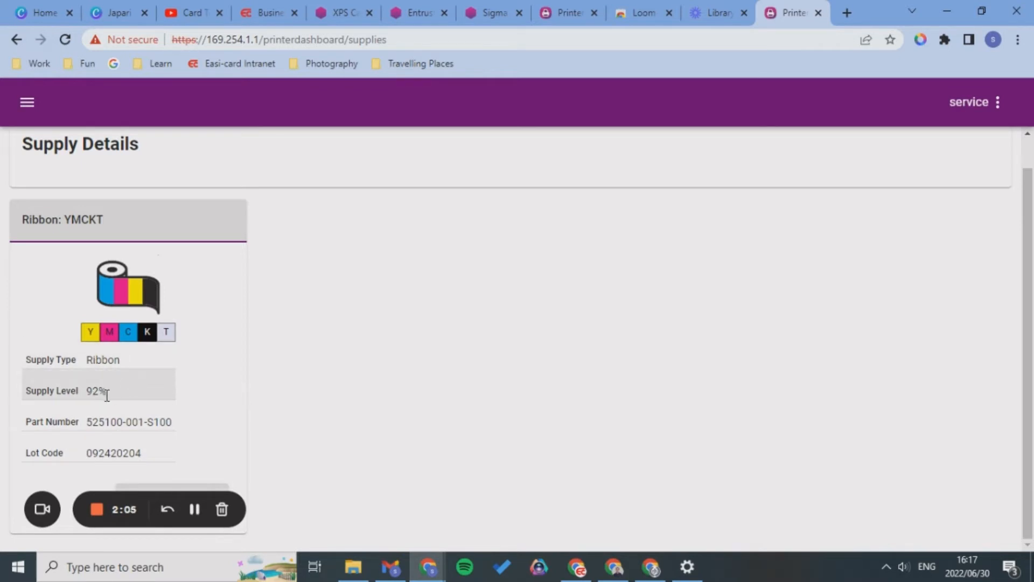
mouse_move(196, 352)
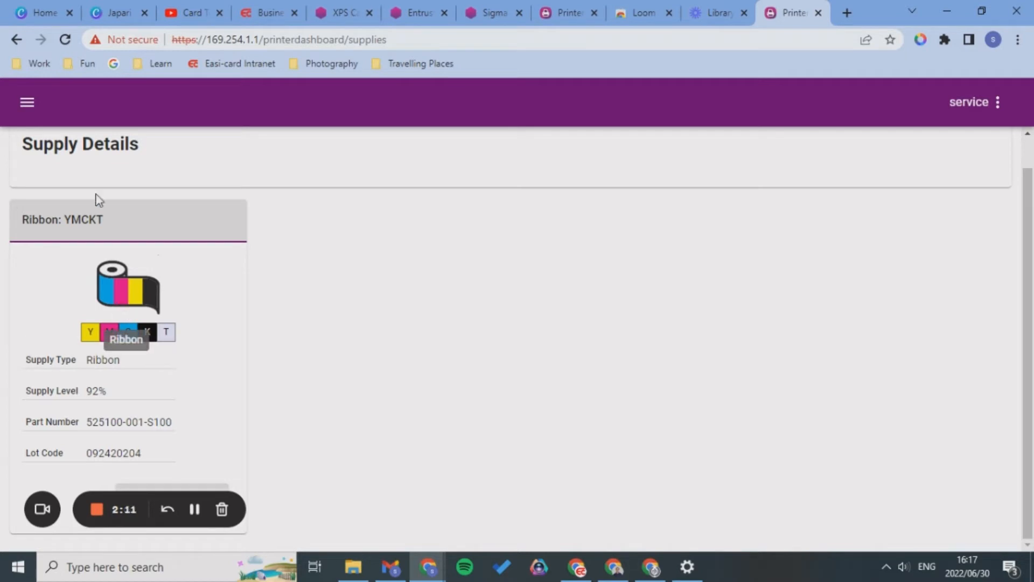
left_click(27, 103)
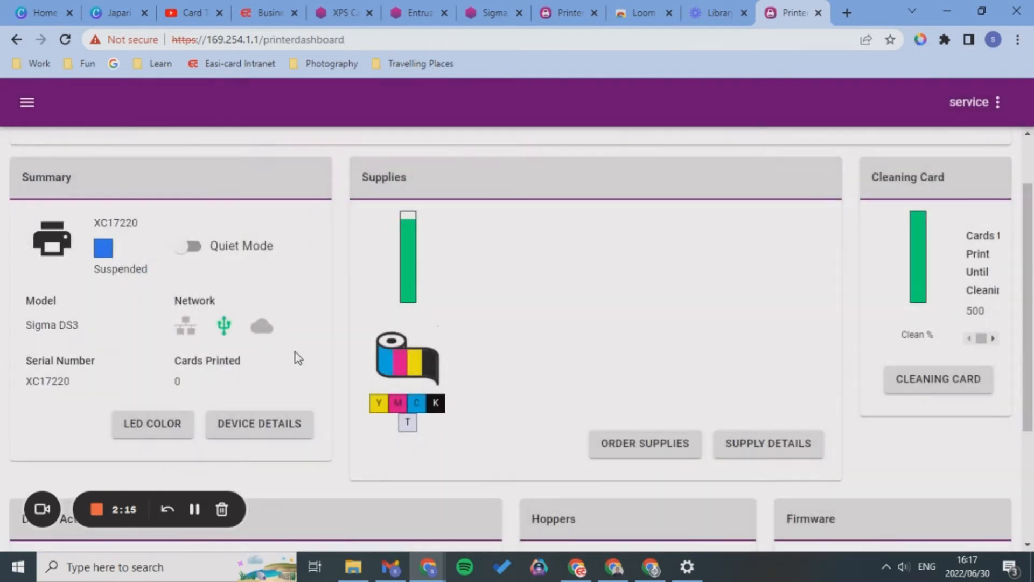
mouse_move(224, 325)
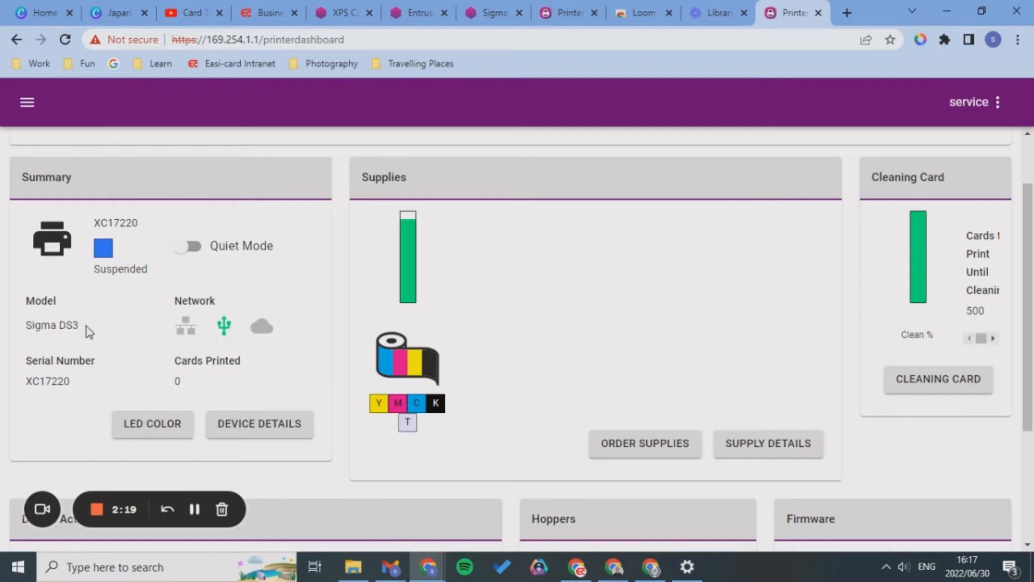
mouse_move(224, 326)
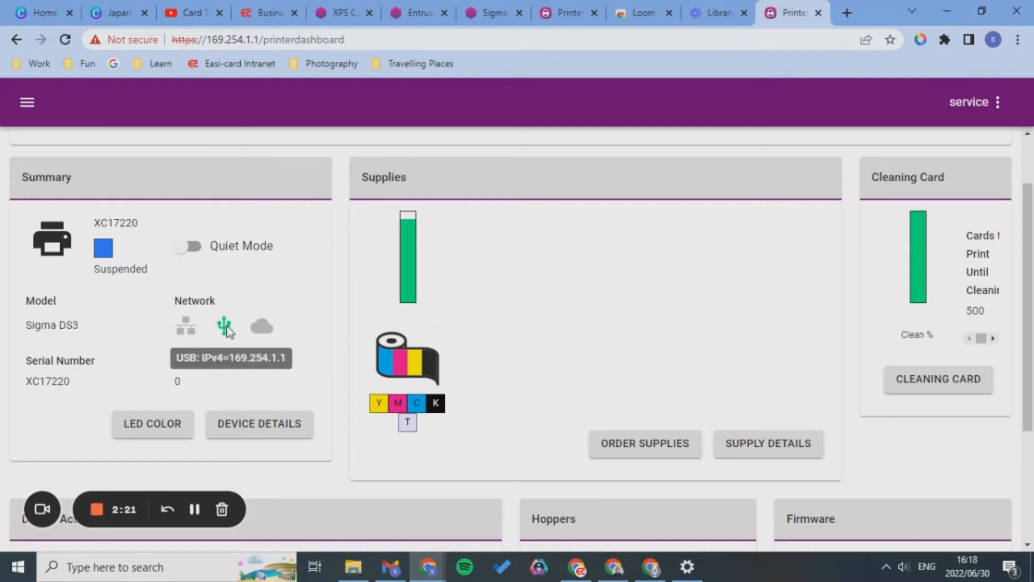
mouse_move(185, 324)
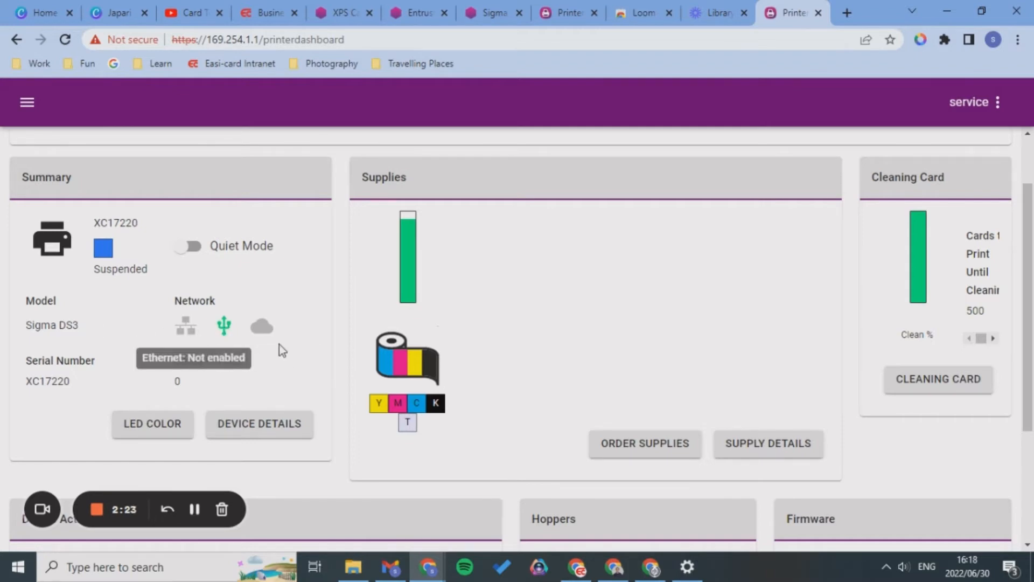
mouse_move(191, 278)
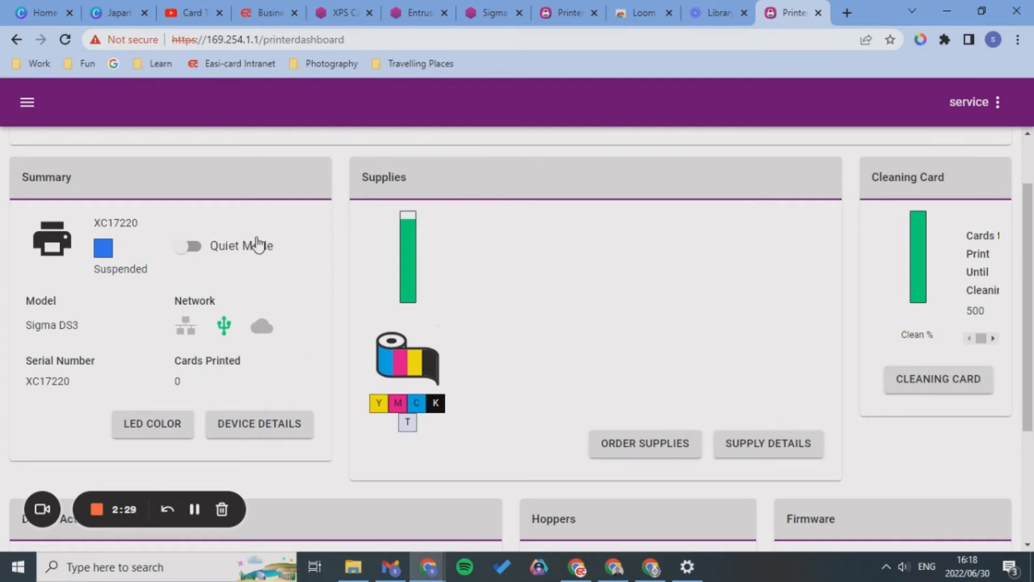
mouse_move(258, 266)
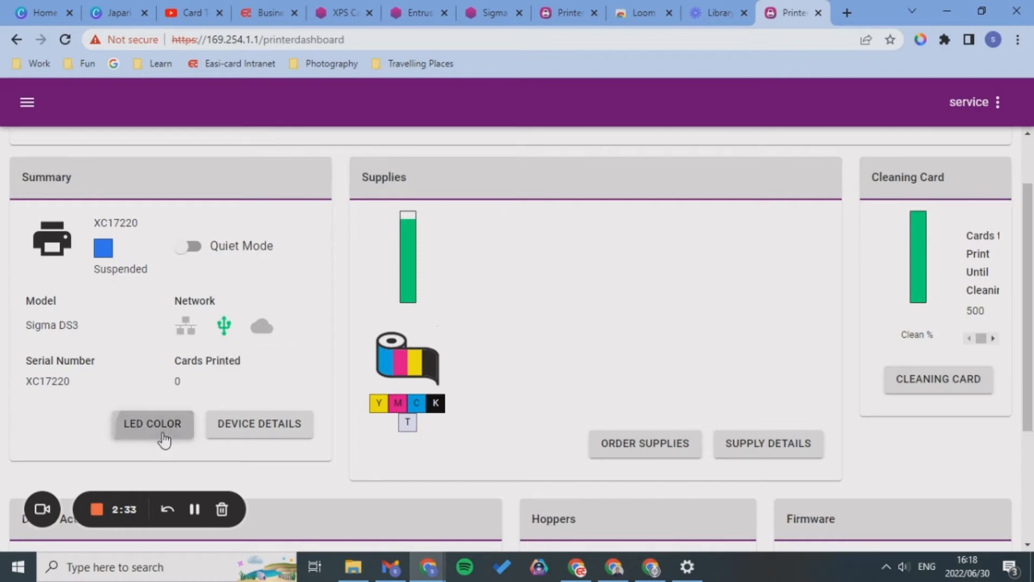
Set a blue-purple LED colour and try saving it, which fails with an error
left_click(152, 423)
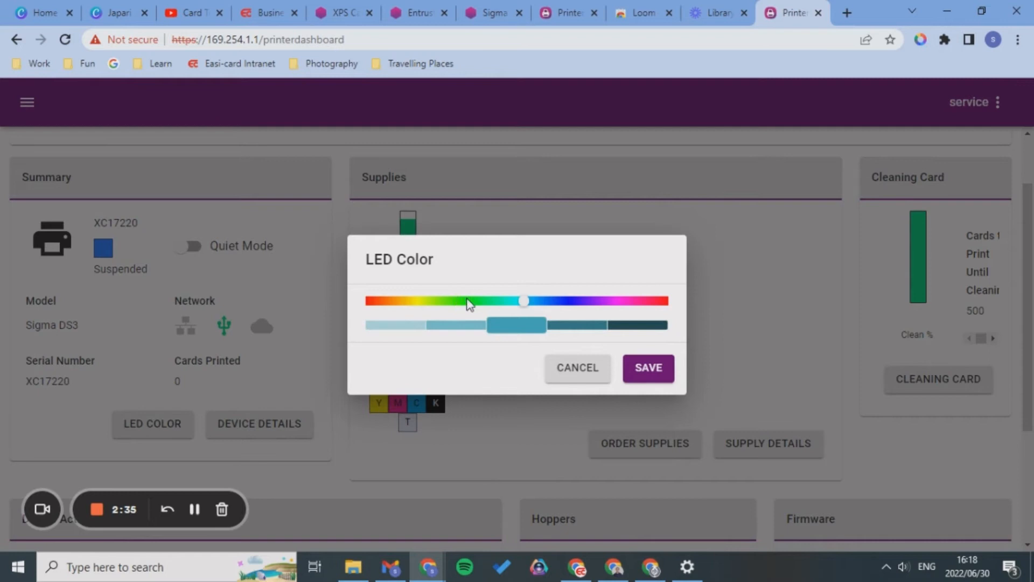
left_click_drag(524, 302, 388, 302)
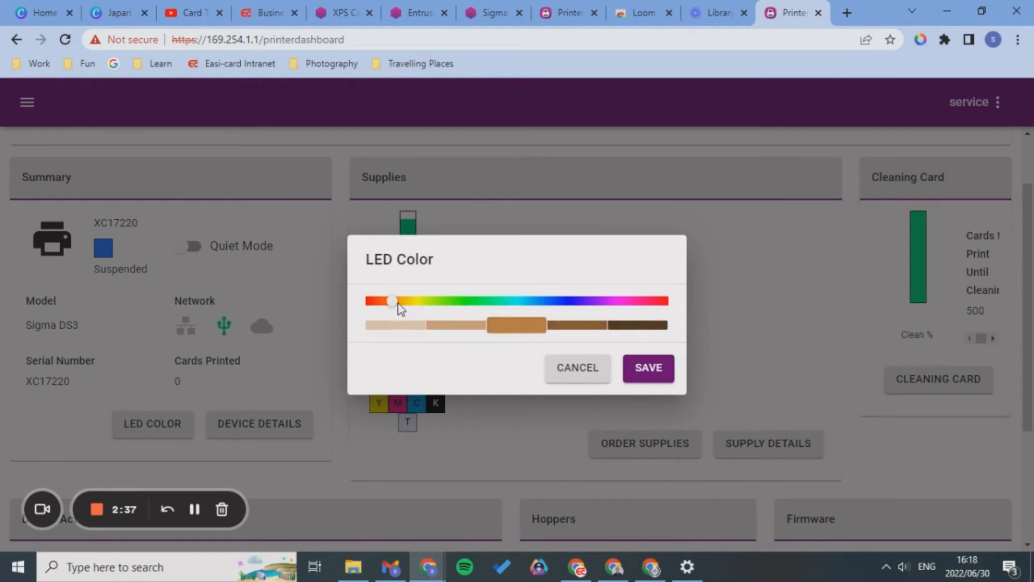
left_click_drag(393, 300, 577, 300)
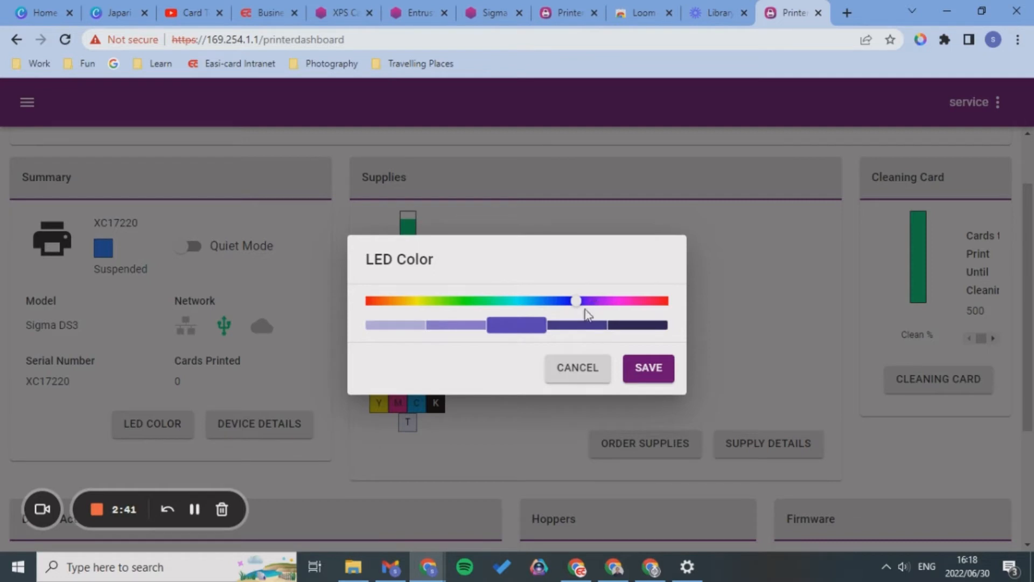
left_click_drag(575, 300, 613, 300)
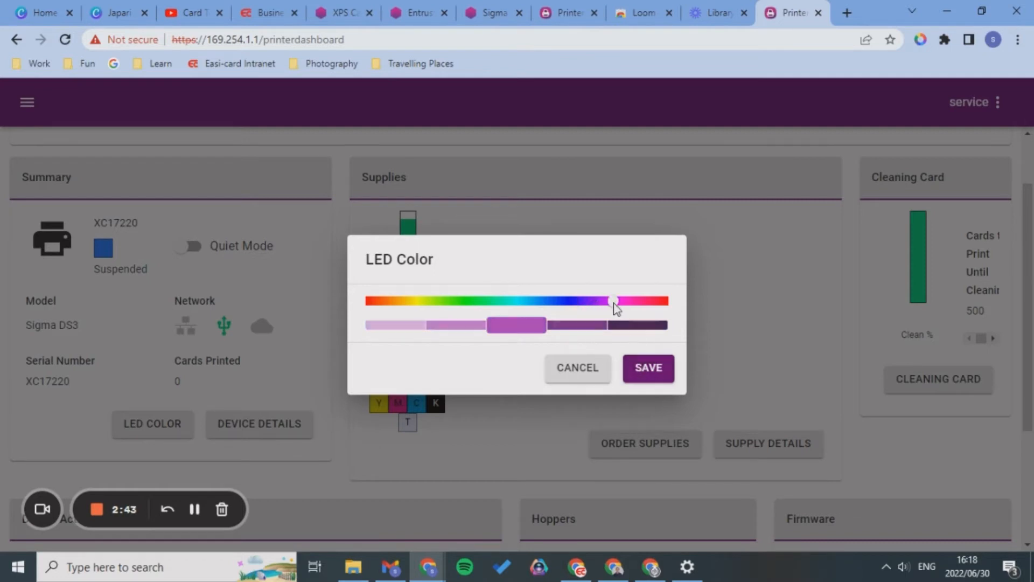
left_click_drag(614, 300, 579, 301)
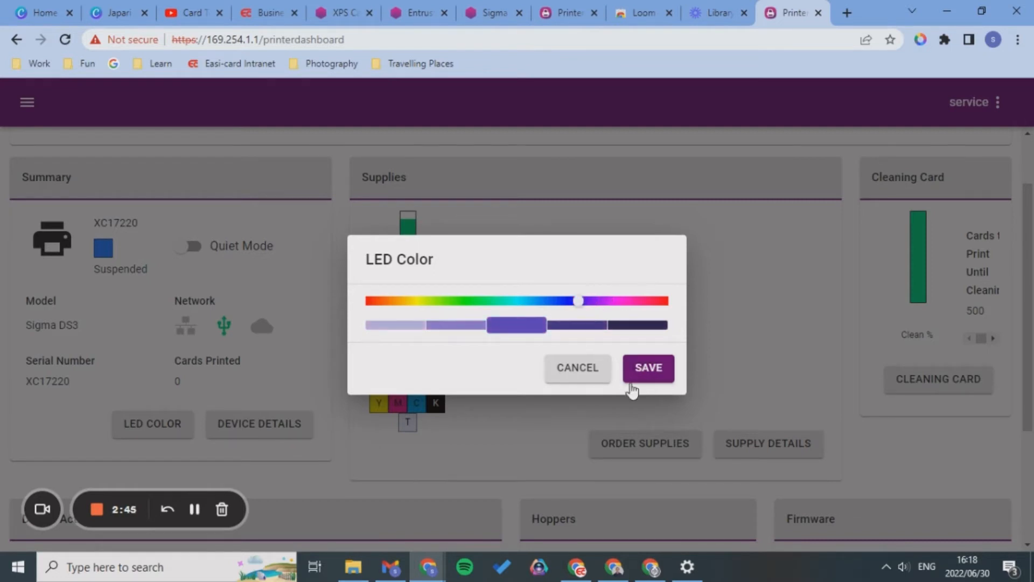
left_click(647, 368)
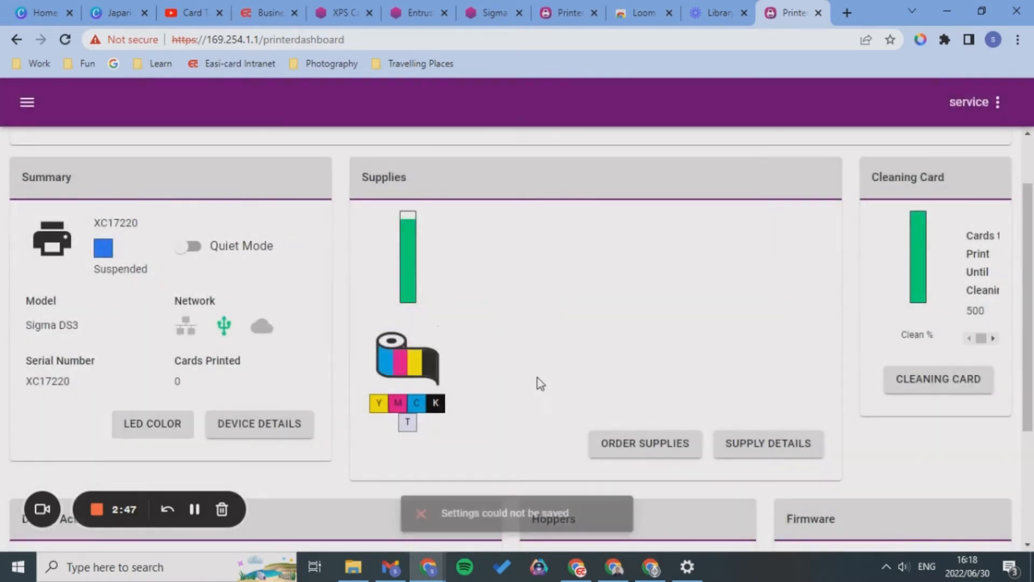
scroll("down", 3)
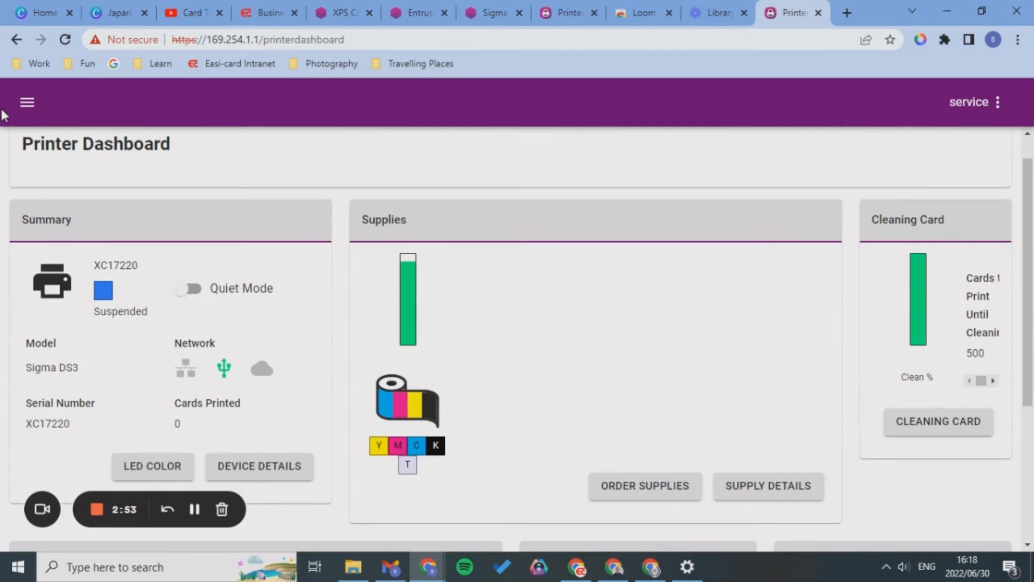
Go to Maintenance > Cleaning Card, showing 500 cards until cleaning
left_click(27, 103)
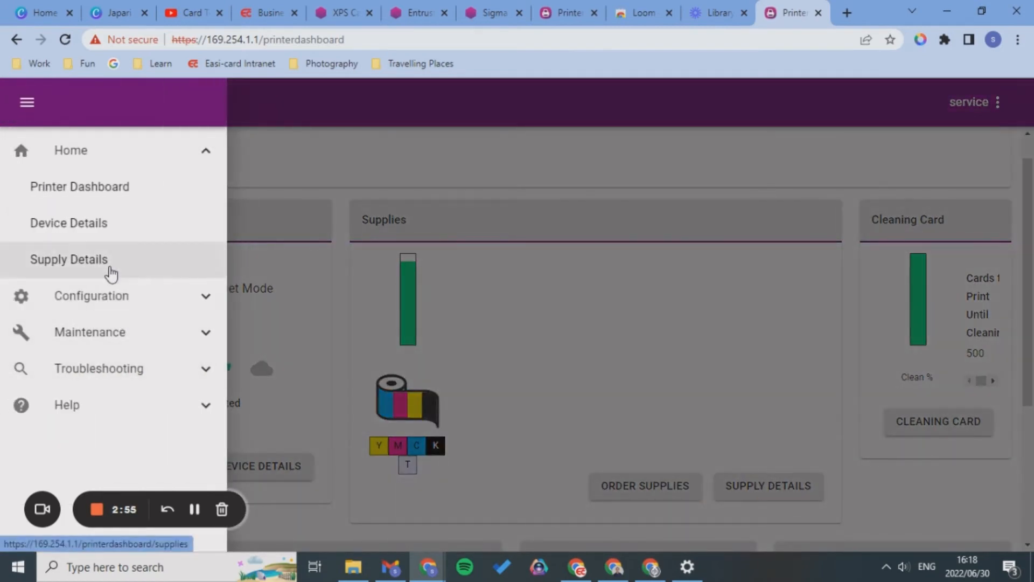
left_click(89, 331)
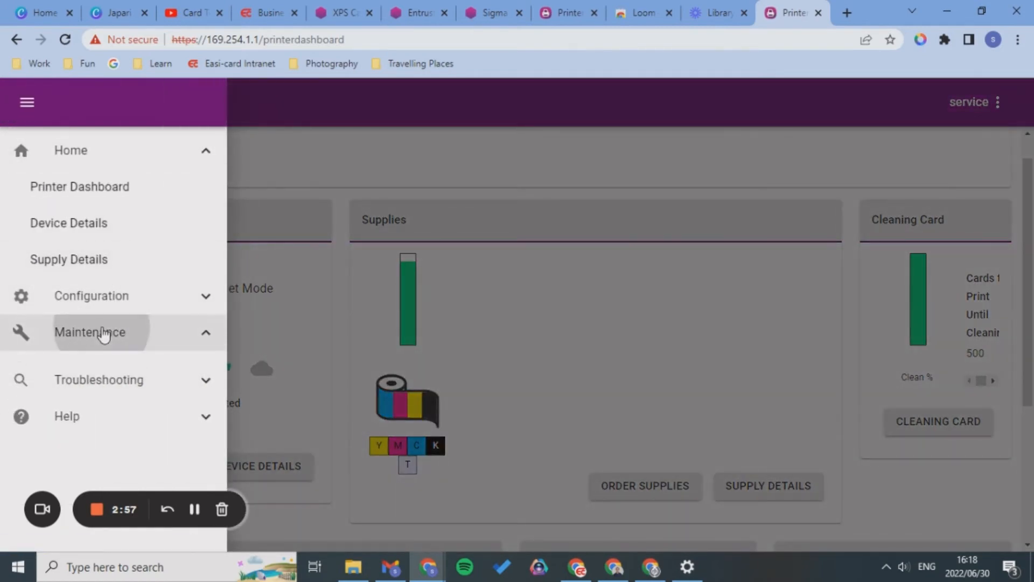
left_click(90, 332)
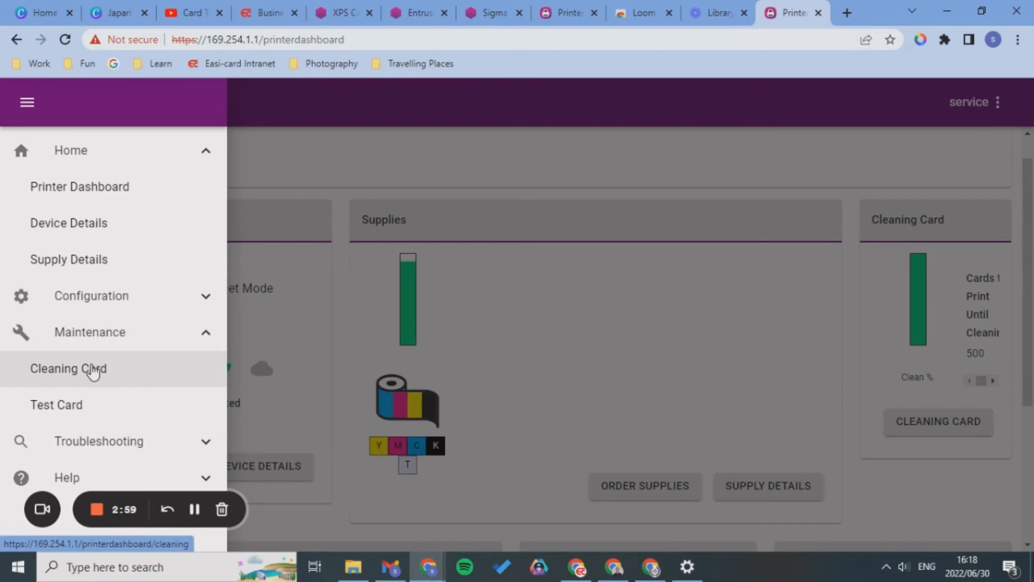
left_click(68, 368)
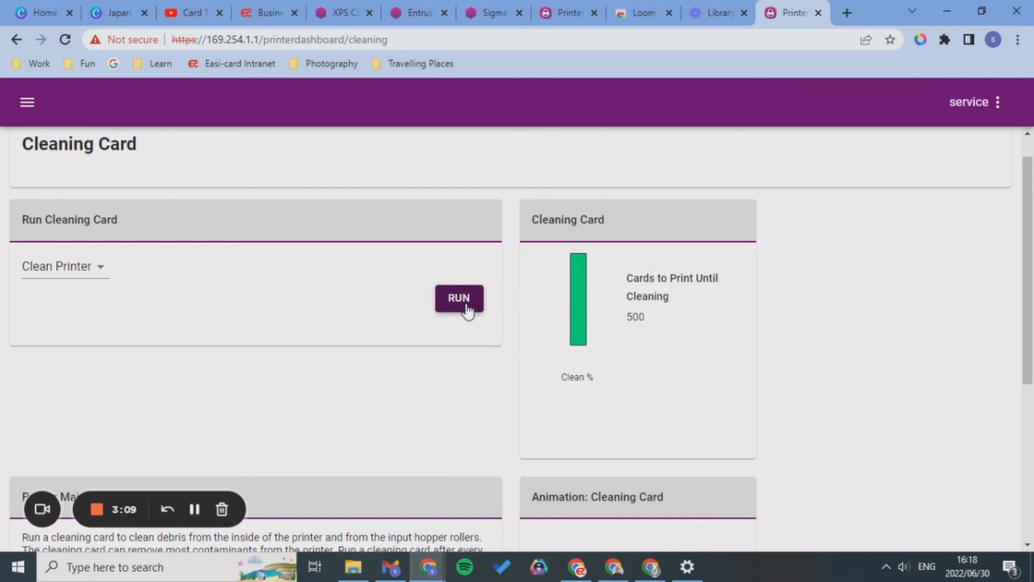
scroll("down", 3)
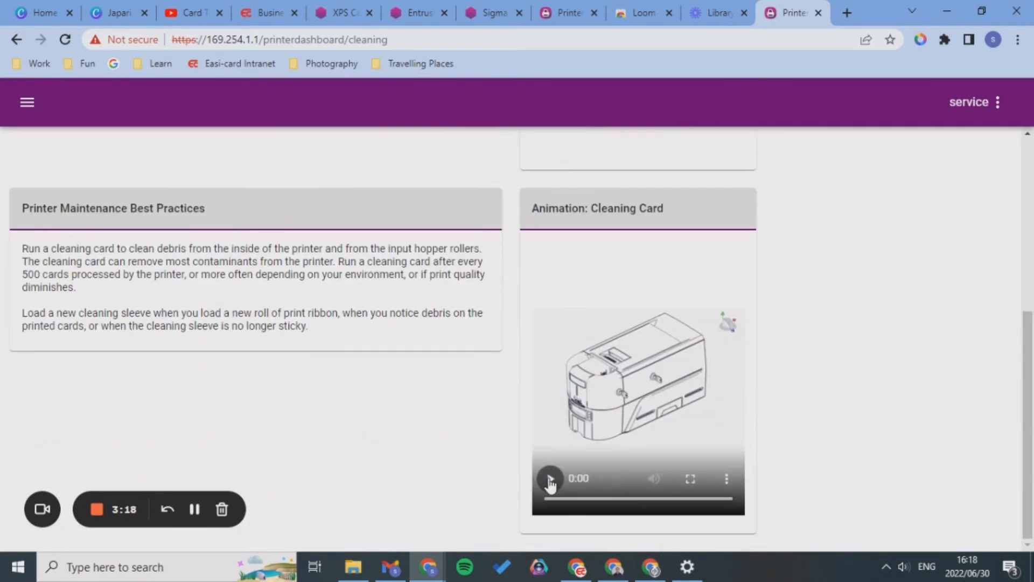
Play the Animation: Cleaning Card video
left_click(549, 479)
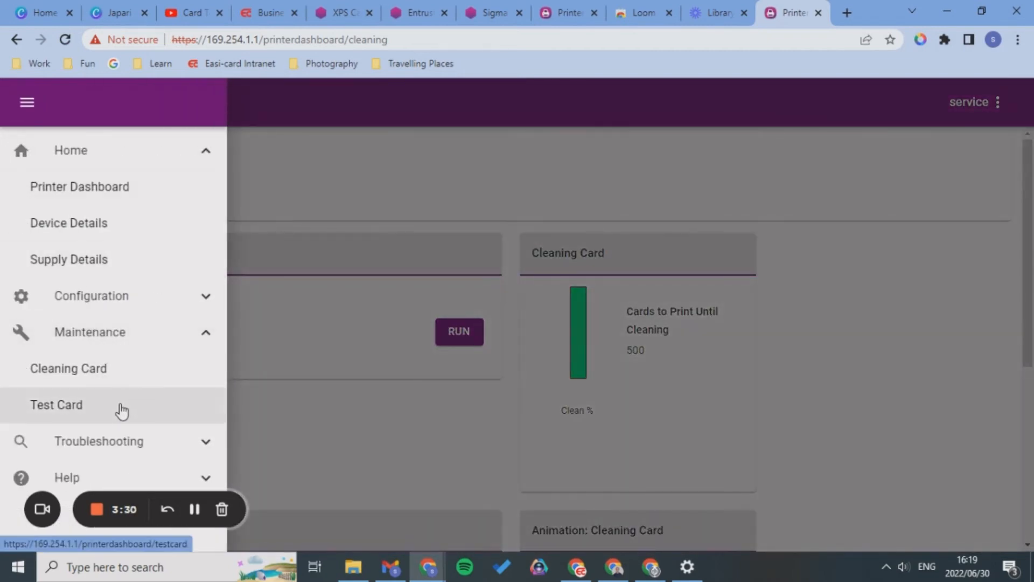
Open Test Card and scroll through the front designs, keeping Digital Cube Jackie
left_click(56, 404)
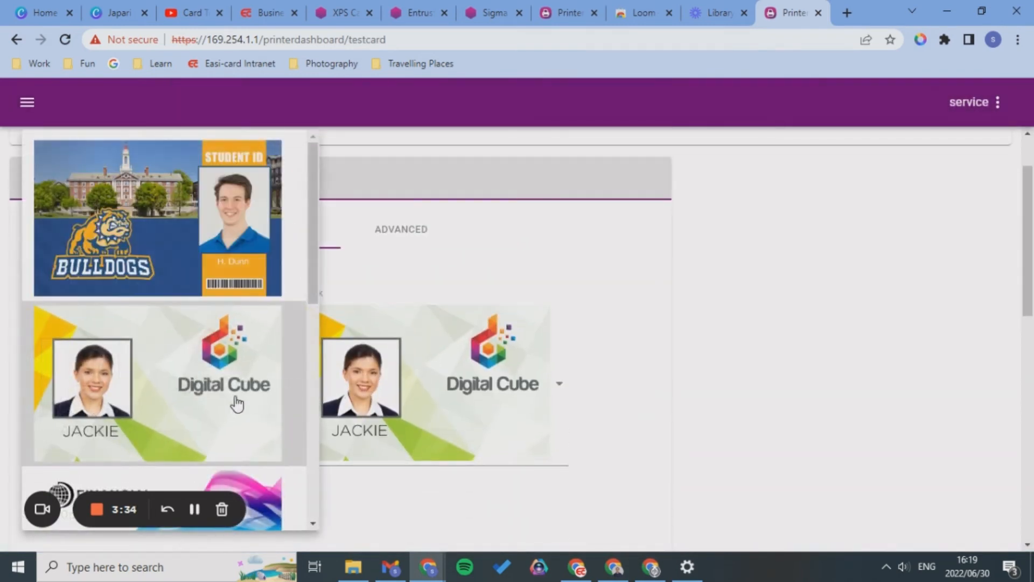
scroll("down", 3)
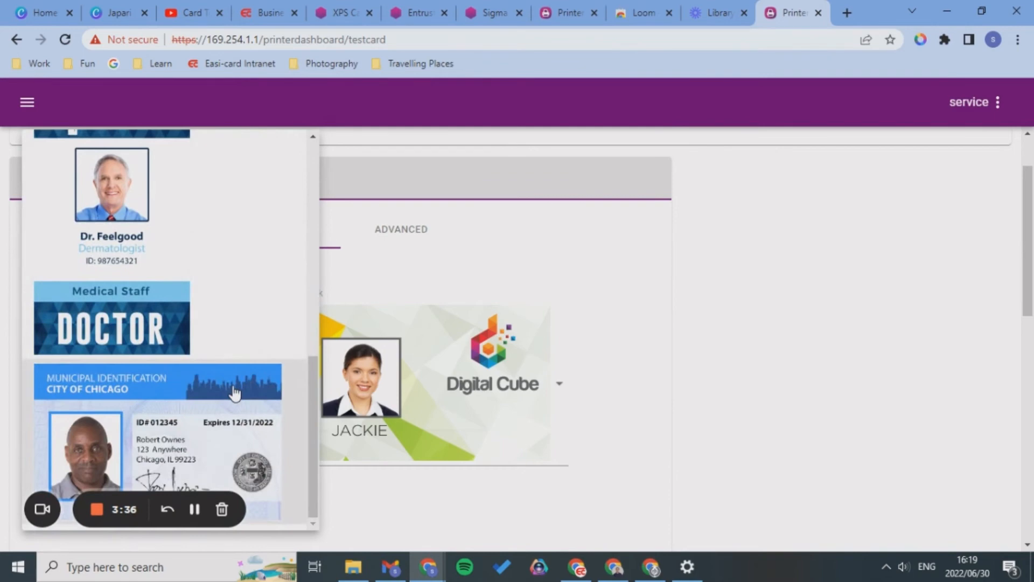
scroll("down", 3)
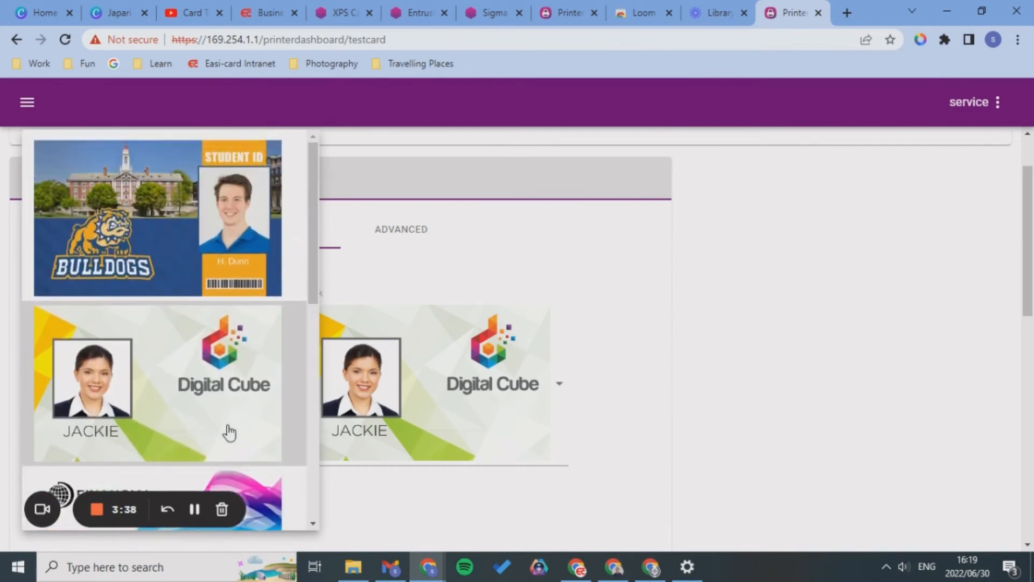
scroll("down", 3)
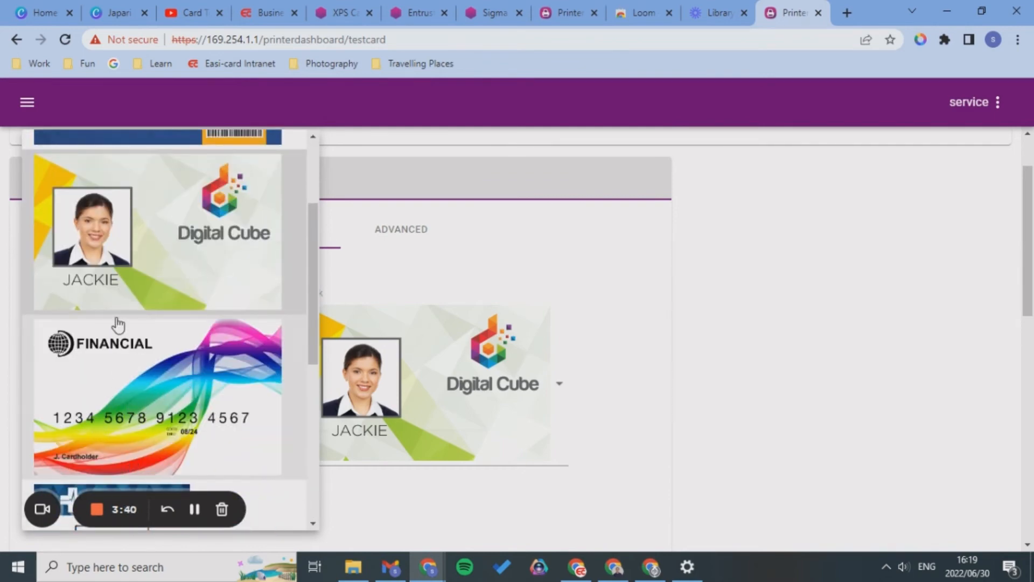
scroll("down", 3)
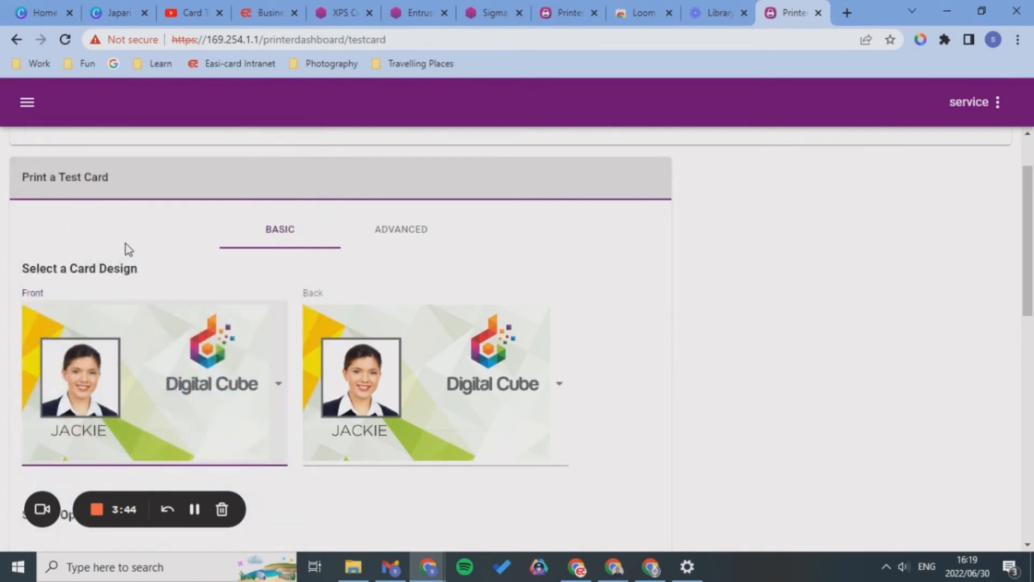
mouse_move(401, 252)
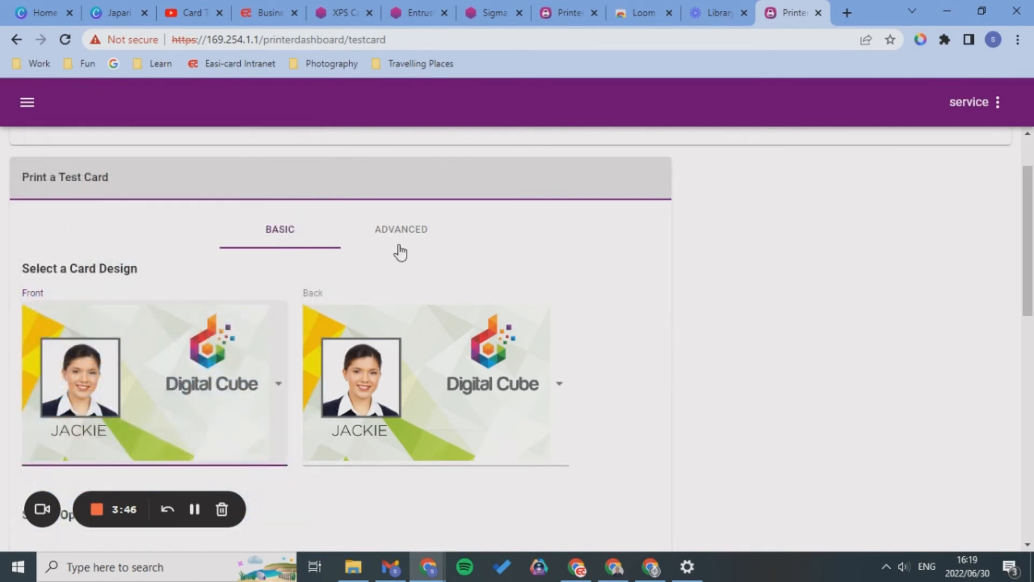
Show the ADVANCED test card options: Color front and Monochrome back
left_click(400, 229)
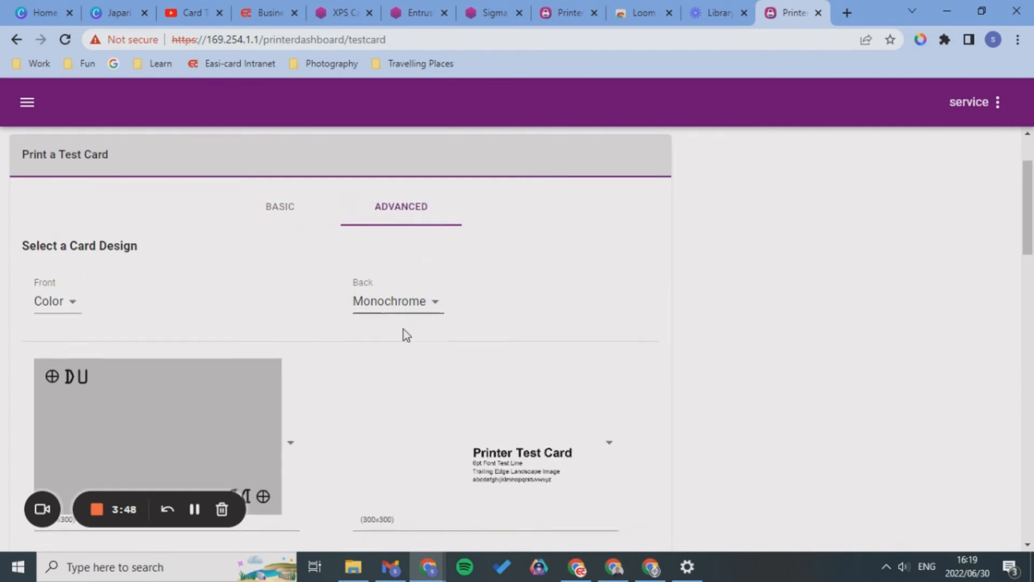
scroll("down", 3)
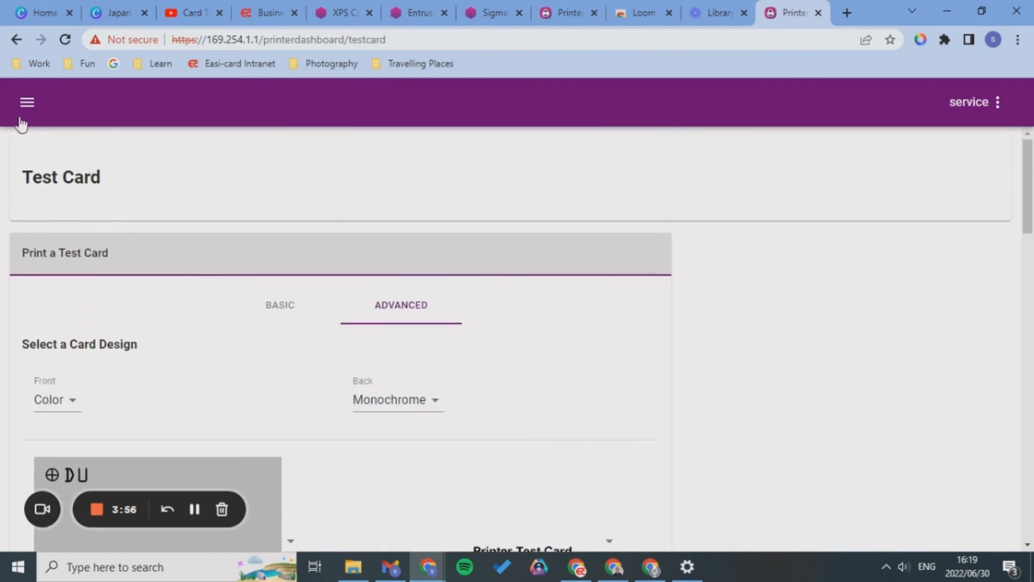
Go to Configuration > Settings and scroll through the Change Settings table
left_click(27, 102)
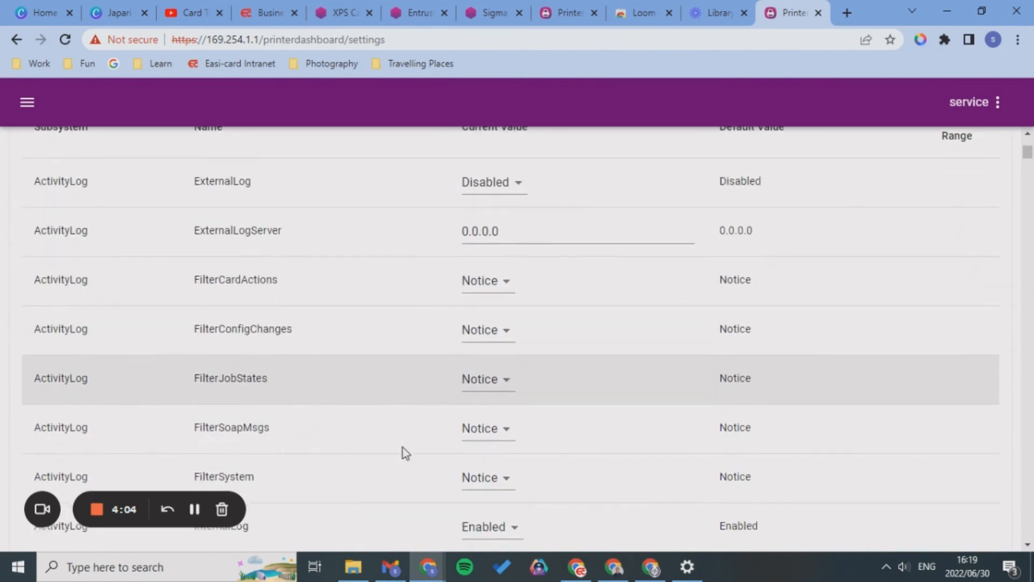
scroll("down", 3)
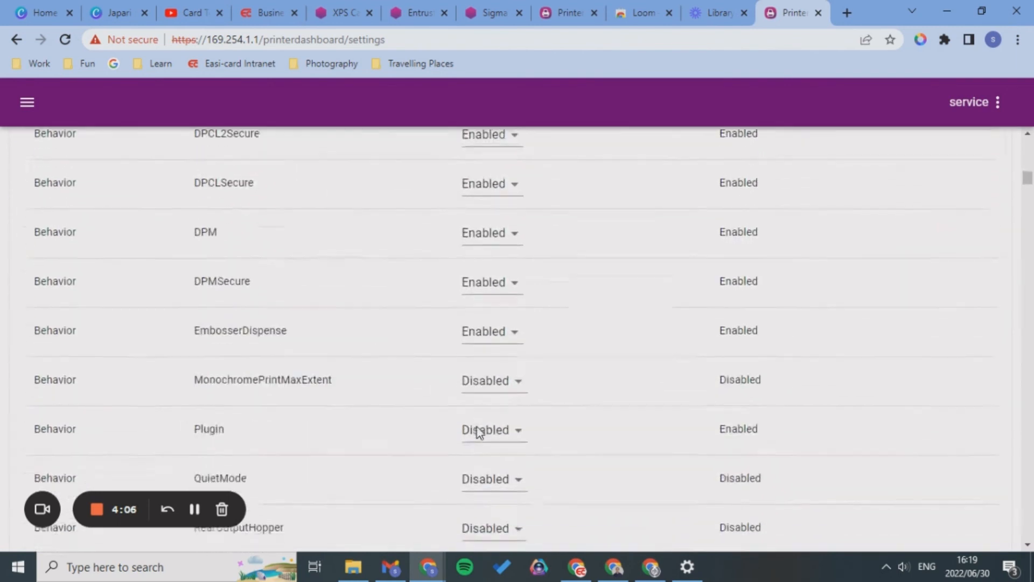
scroll("down", 3)
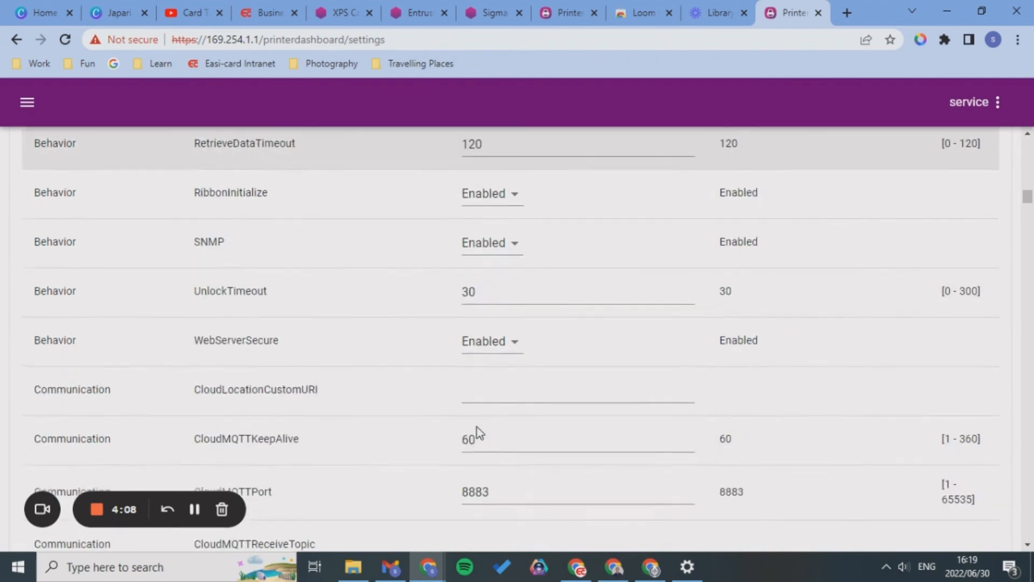
scroll("down", 3)
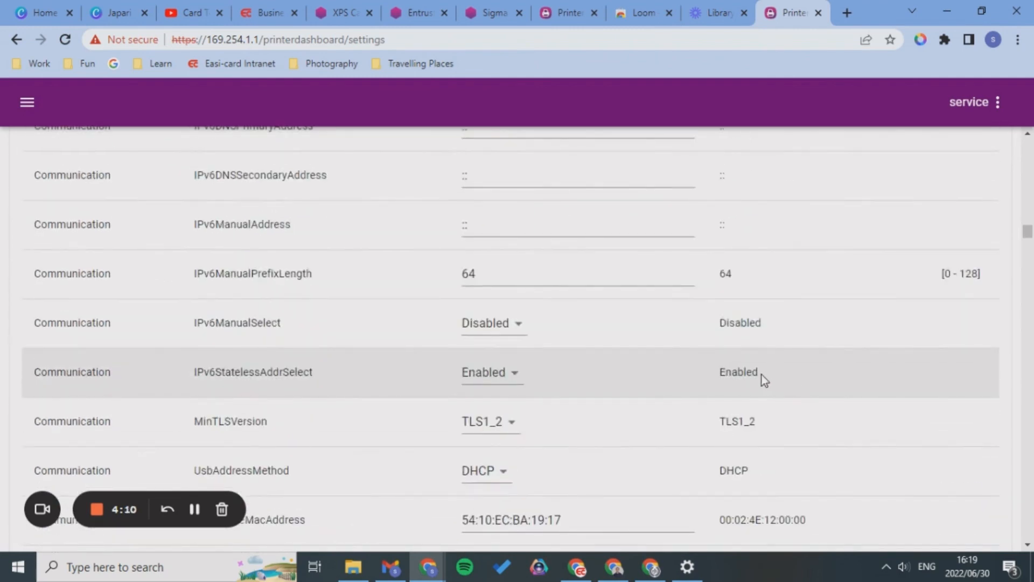
scroll("down", 3)
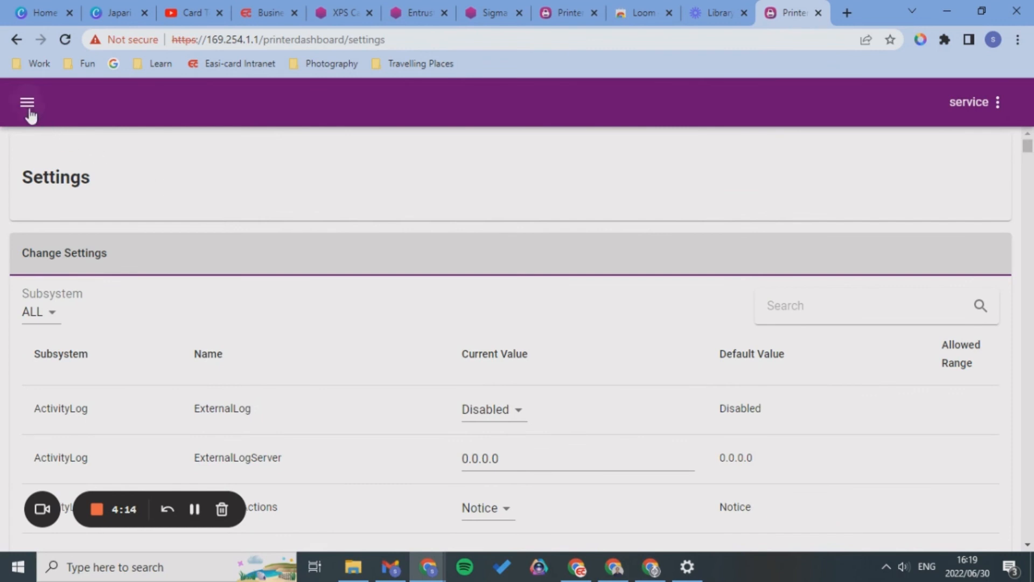
Toggle the navigation menu closed and open again, showing Home, Configuration and Maintenance pages
left_click(27, 103)
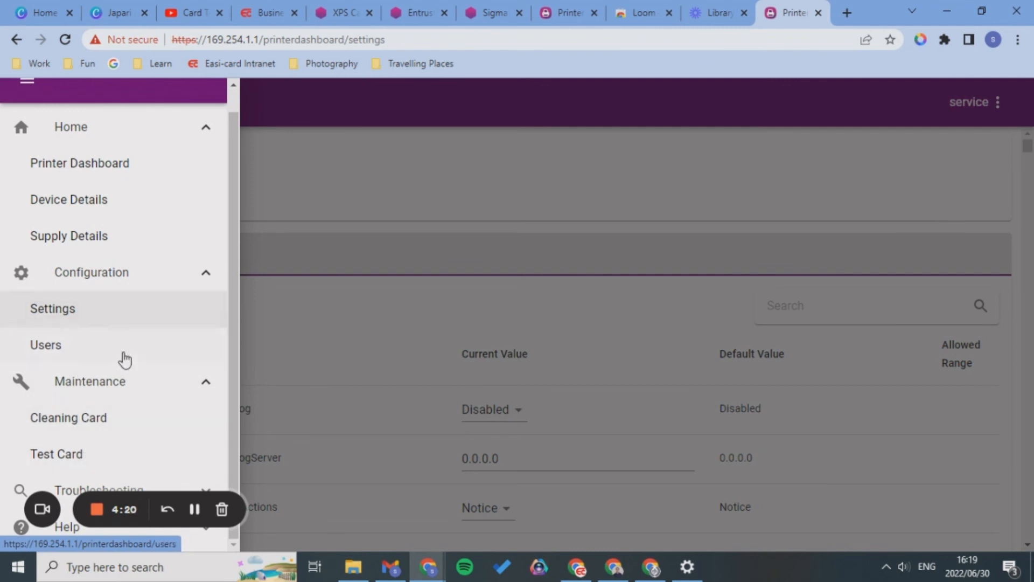
left_click(27, 103)
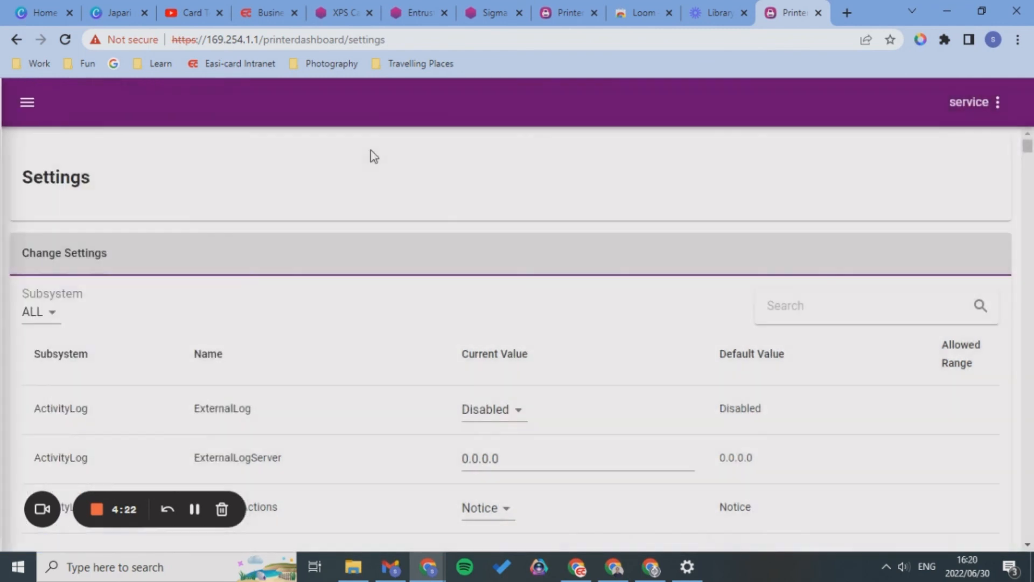
left_click(27, 103)
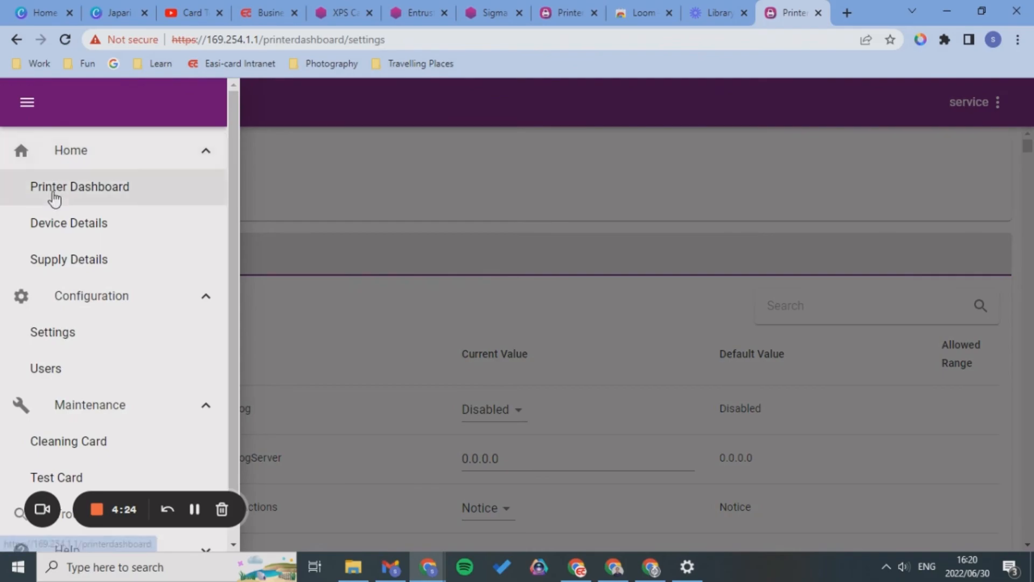